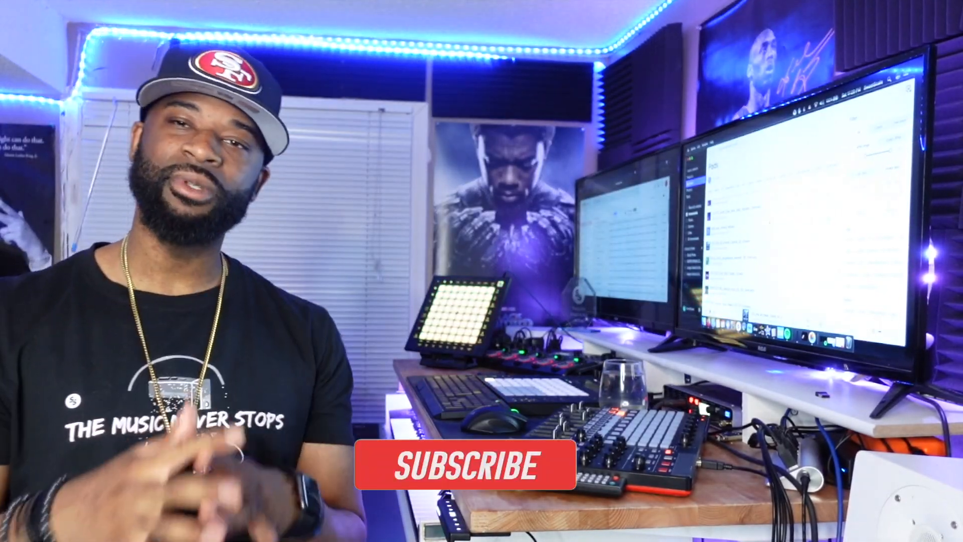
Audition the HTF_Pad_85_Emosh_Chords_02_Gm clip on track 3 from the transport
click(465, 464)
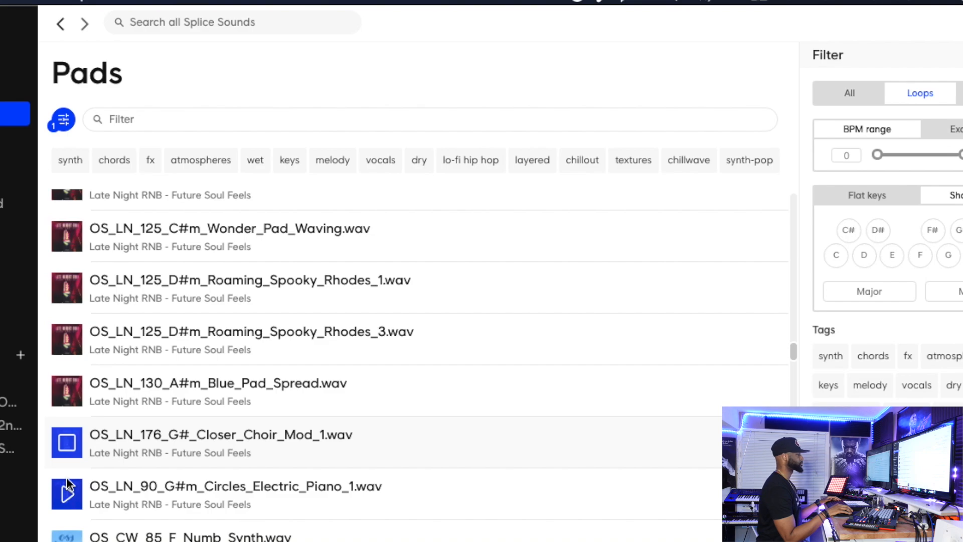
scroll(down, 3)
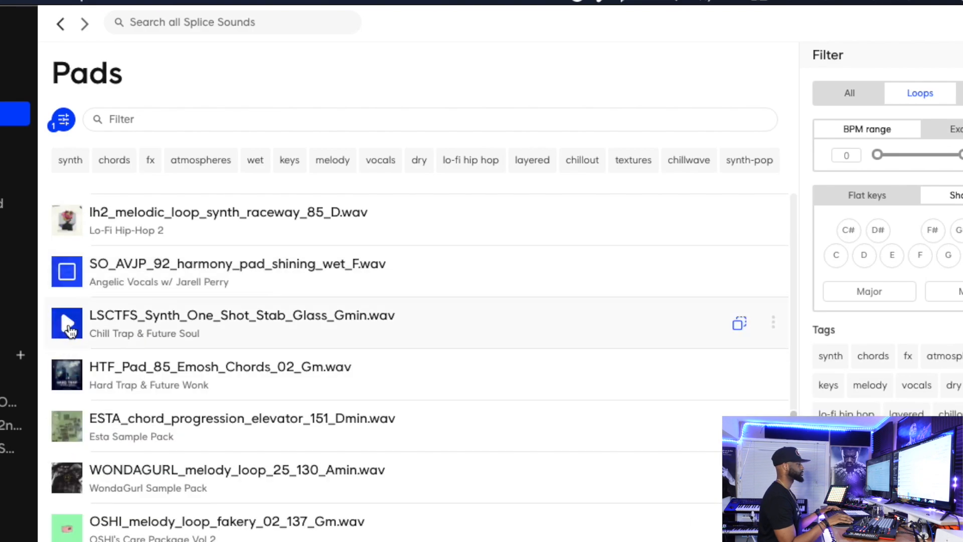
scroll(down, 3)
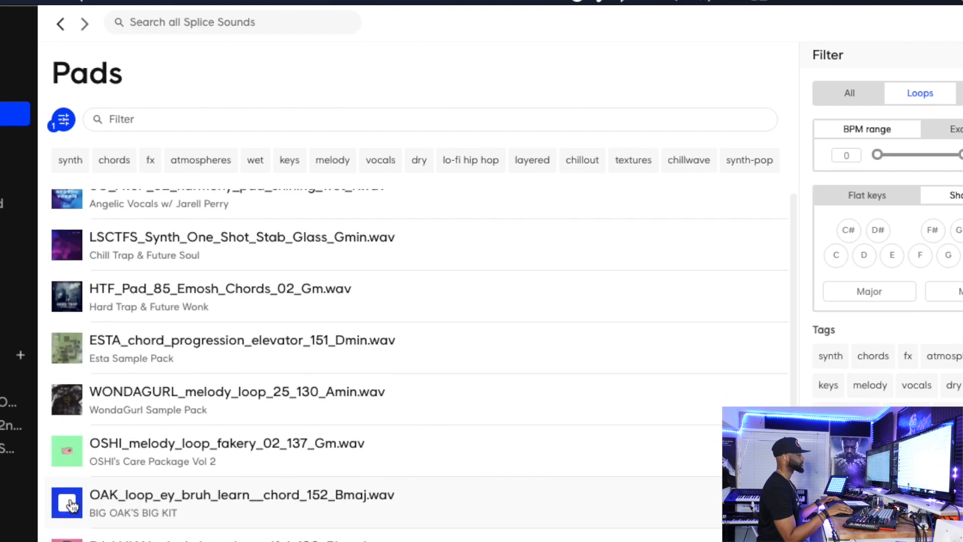
scroll(down, 3)
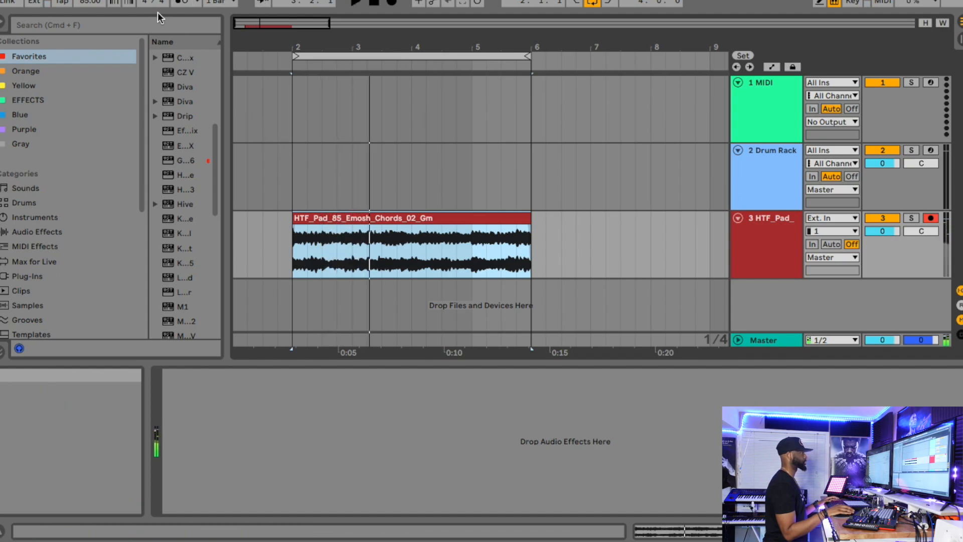
click(355, 4)
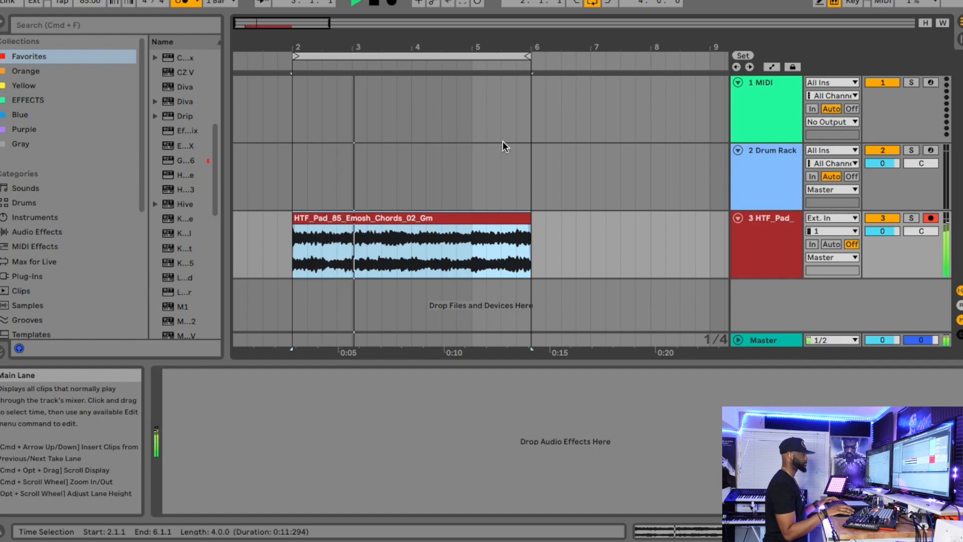
click(327, 425)
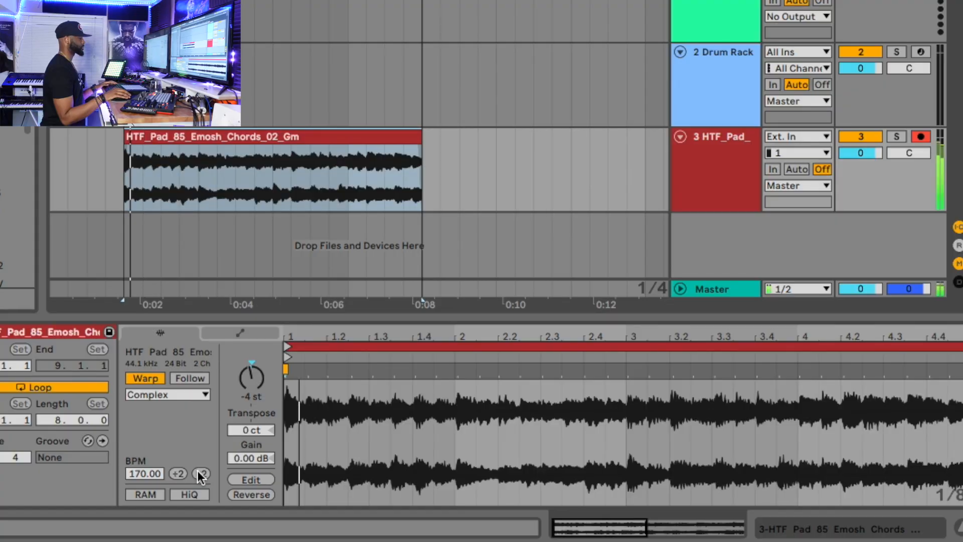
Double the warped pad clip's tempo to 170 BPM with the ×2 control
click(201, 472)
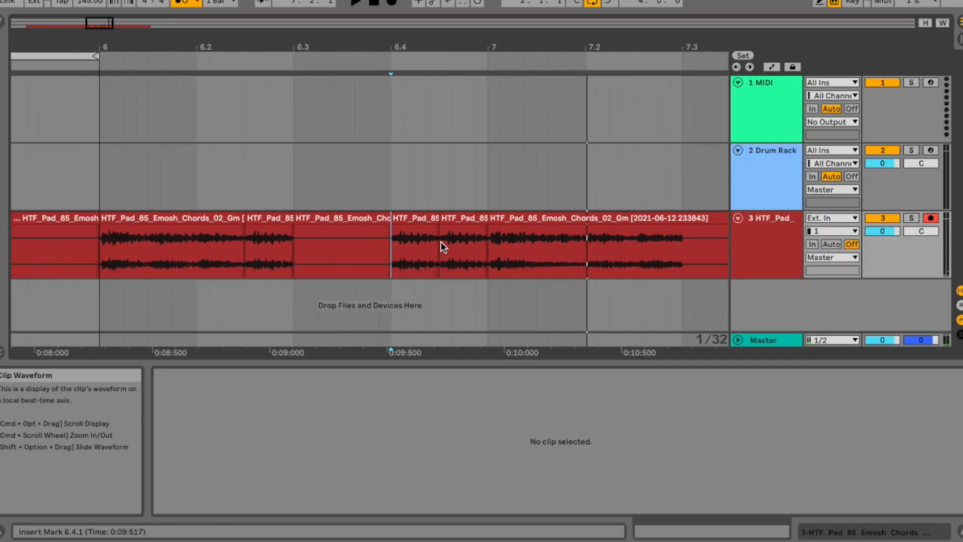
Select a short slice near bar 6.4 to view its clip settings
click(414, 246)
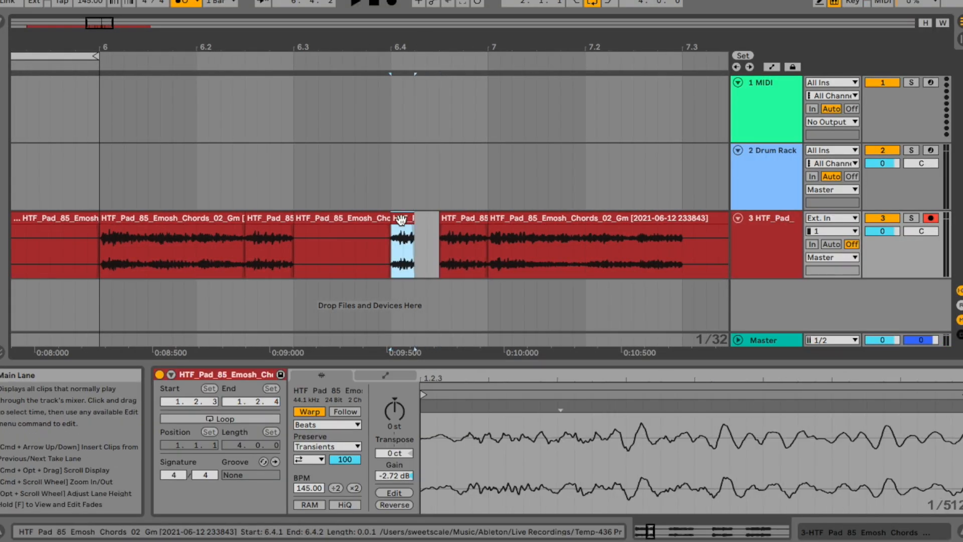